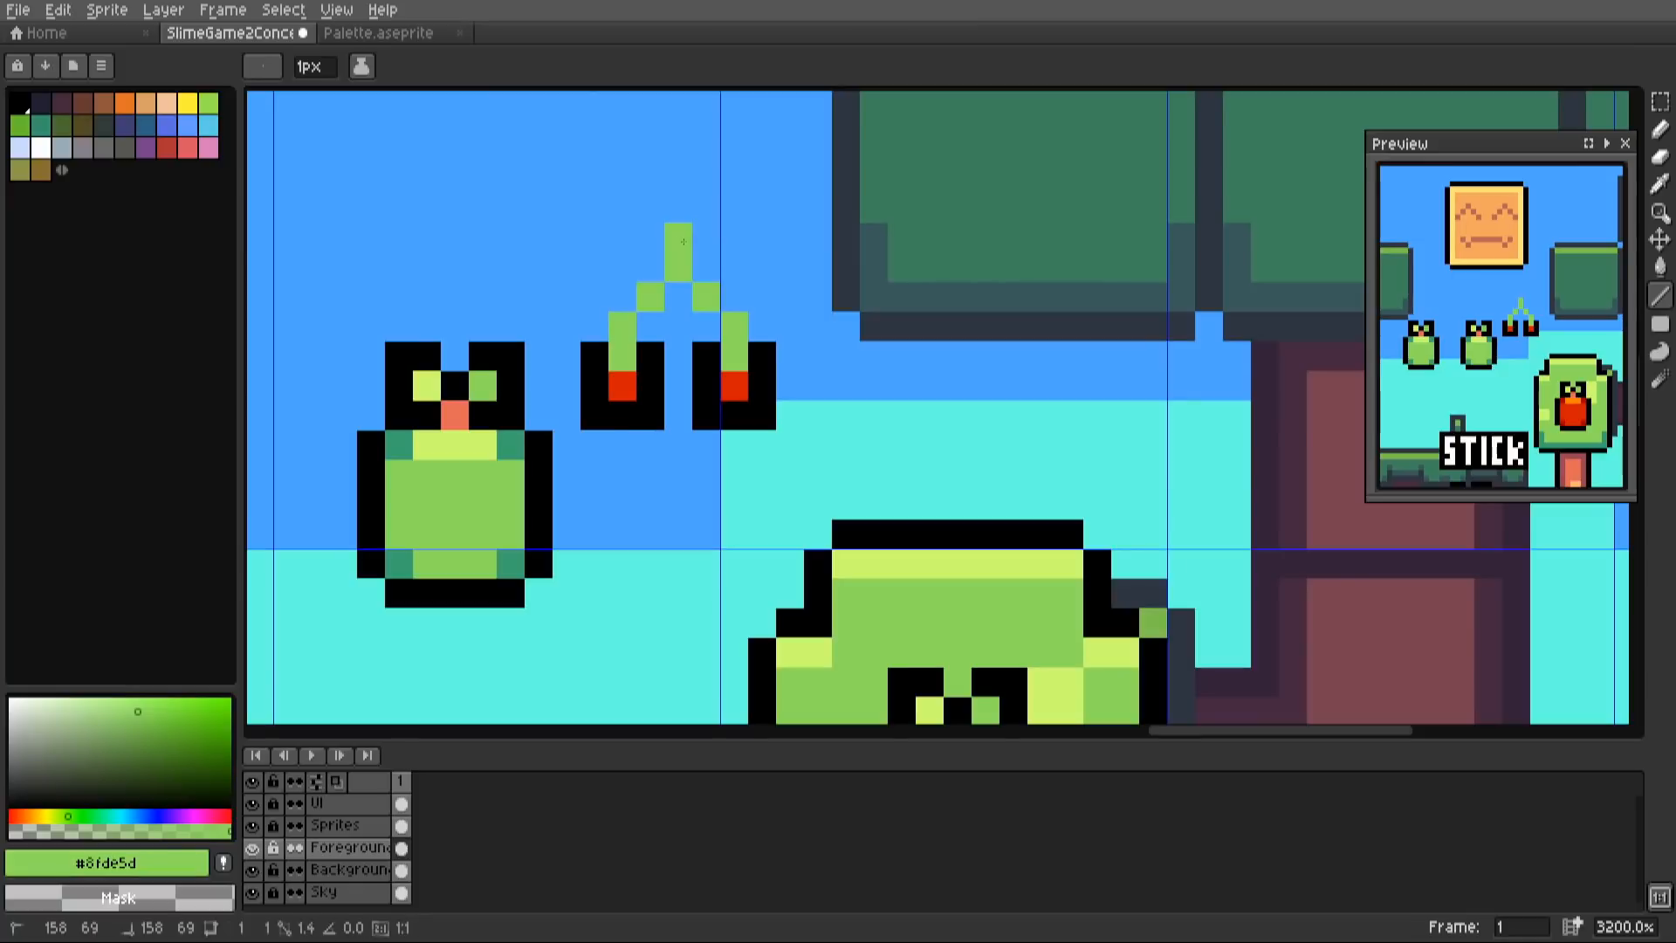
# - Outline the green cherry stems in black so the outline meets in a point above them
pyautogui.click(646, 262)
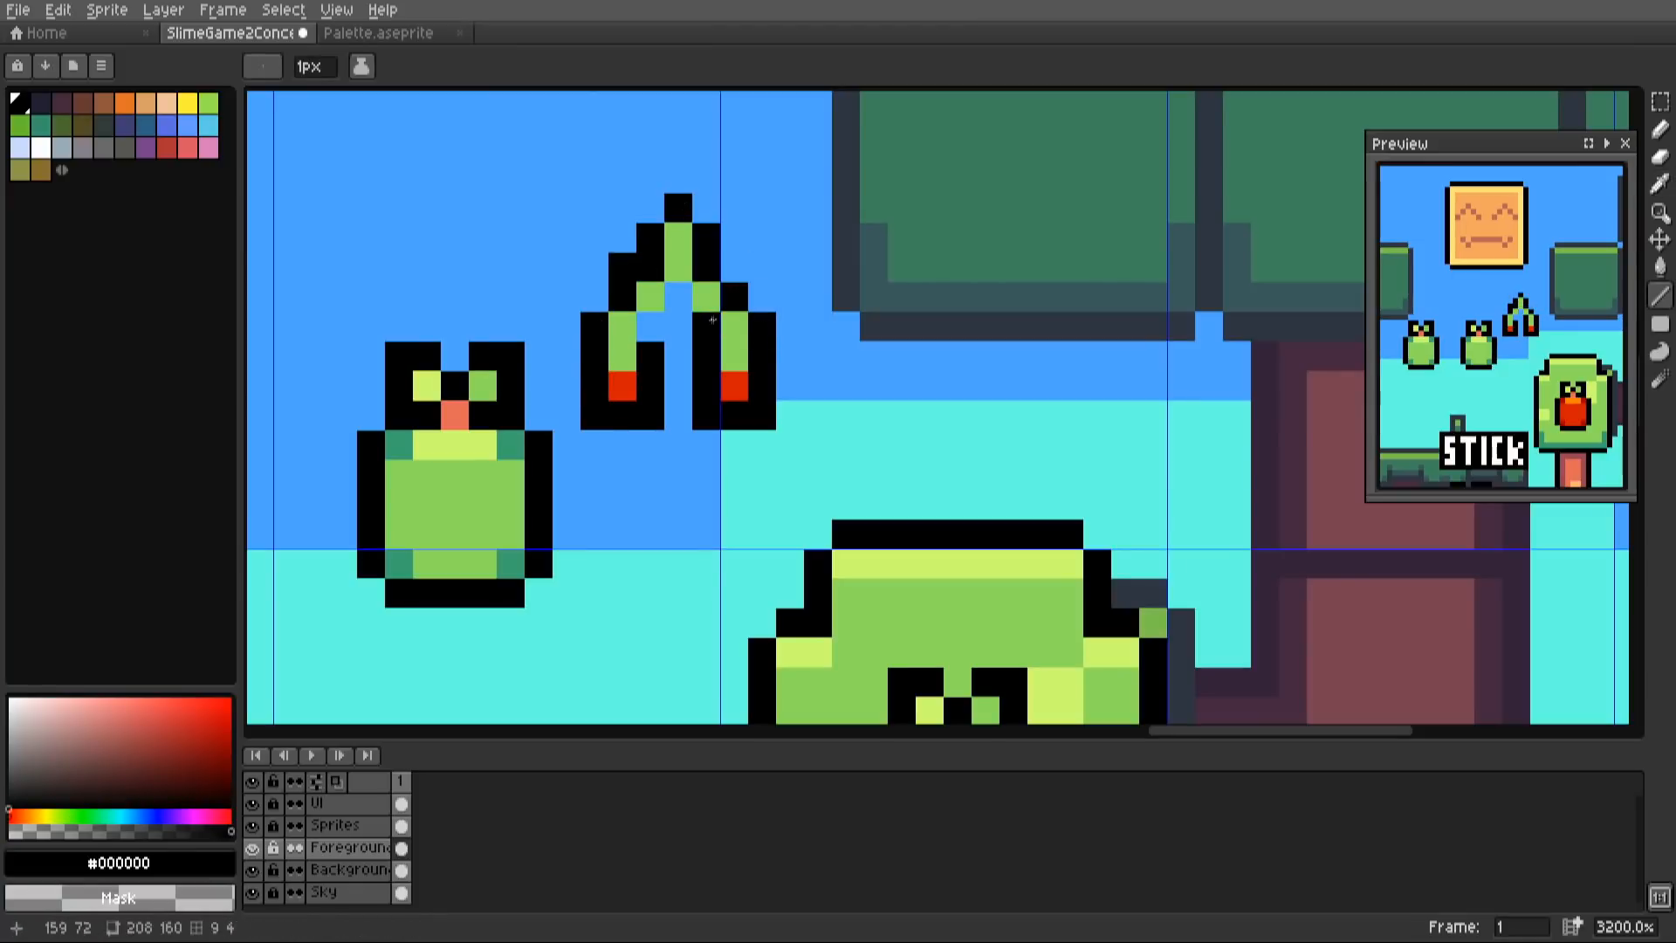
# - Add a darker shading pixel near the top of the curved green sprout by the tree trunk
pyautogui.scroll(-3)
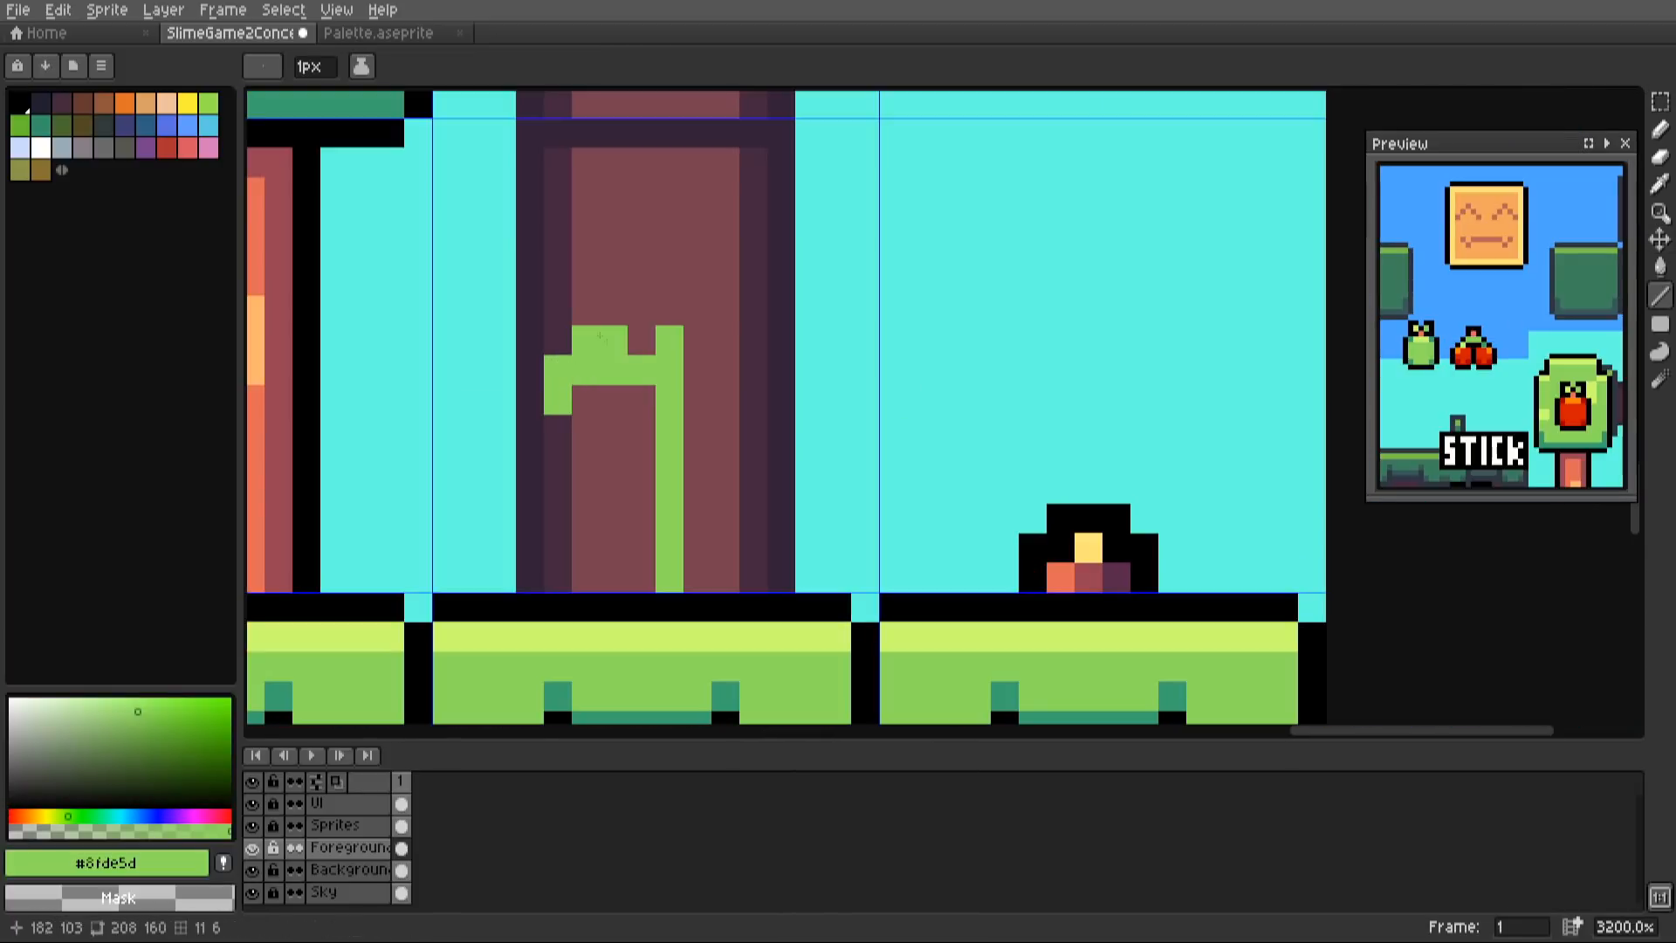
pyautogui.click(594, 370)
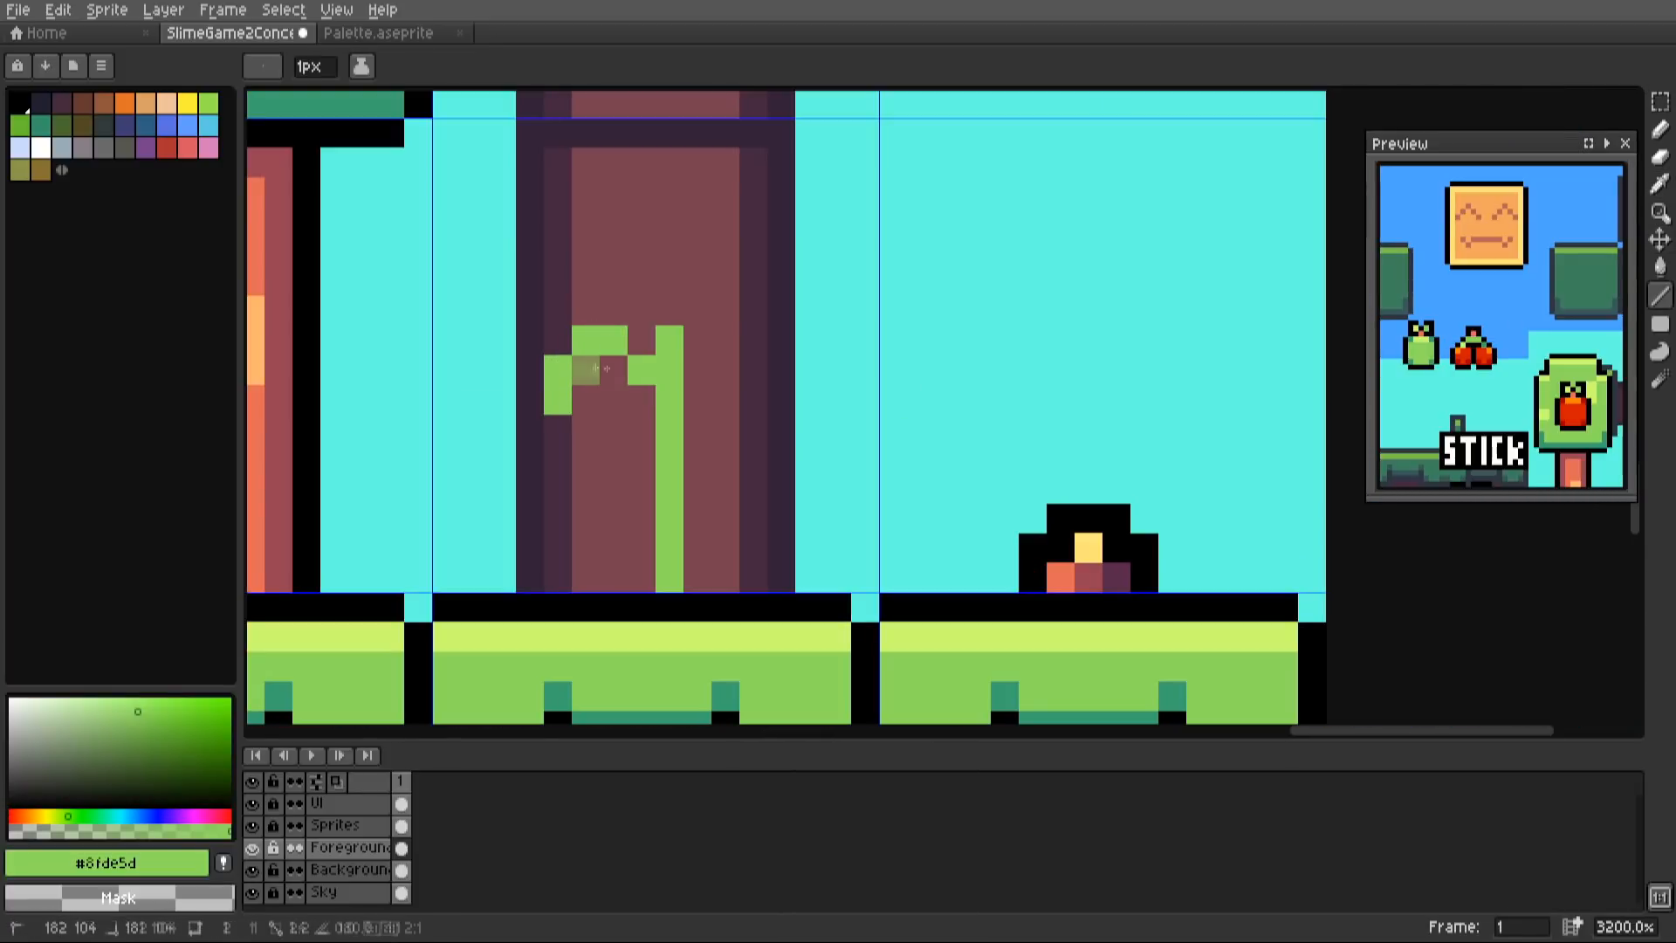